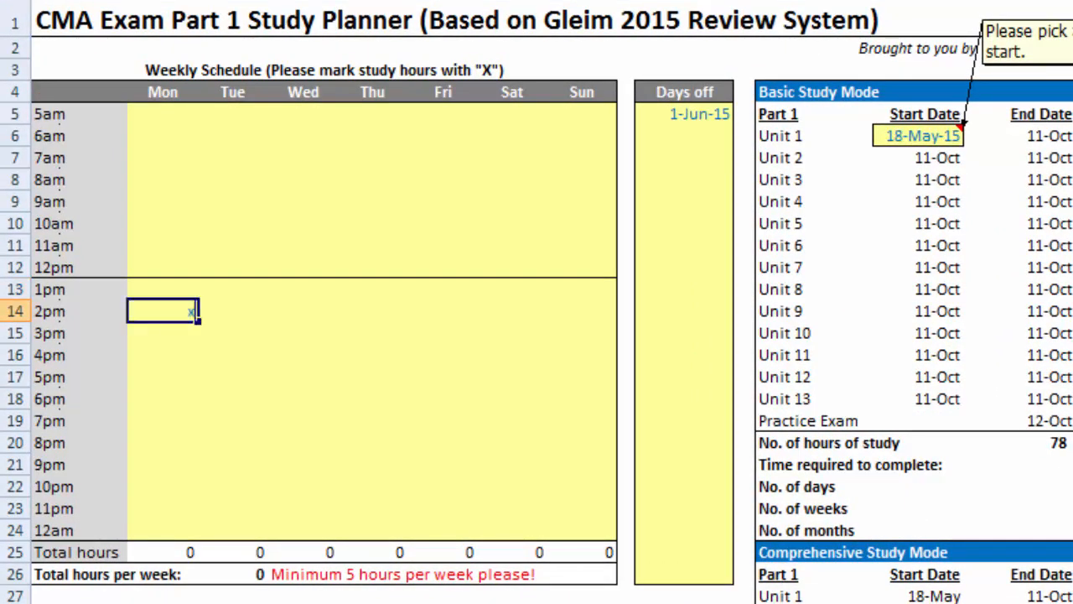
# Step: Mark x in the 2pm and 3pm slots Monday to Friday for 10 weekly study hours
pyautogui.write('x')
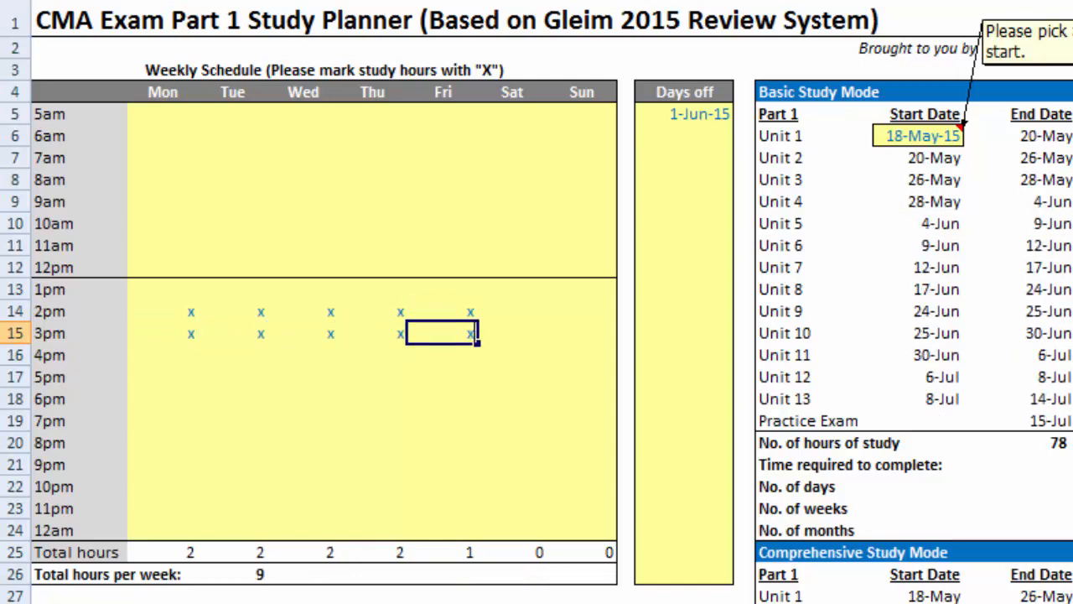
pyautogui.write('X')
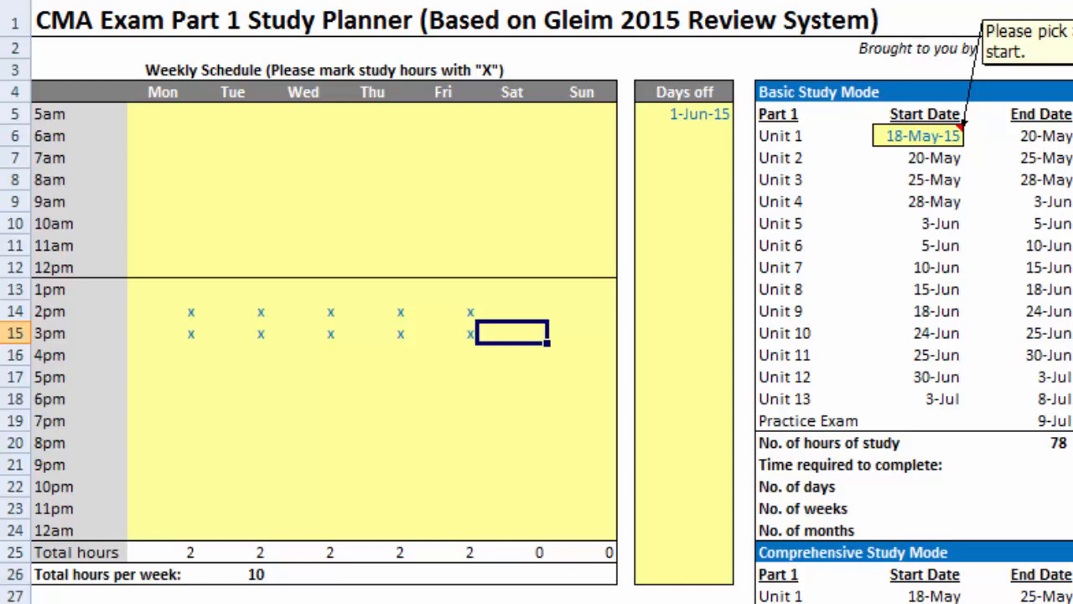
# Step: Add 2-Jun-15 as a second day off below 1-Jun-15
pyautogui.click(684, 114)
pyautogui.write('2-Jun-15')
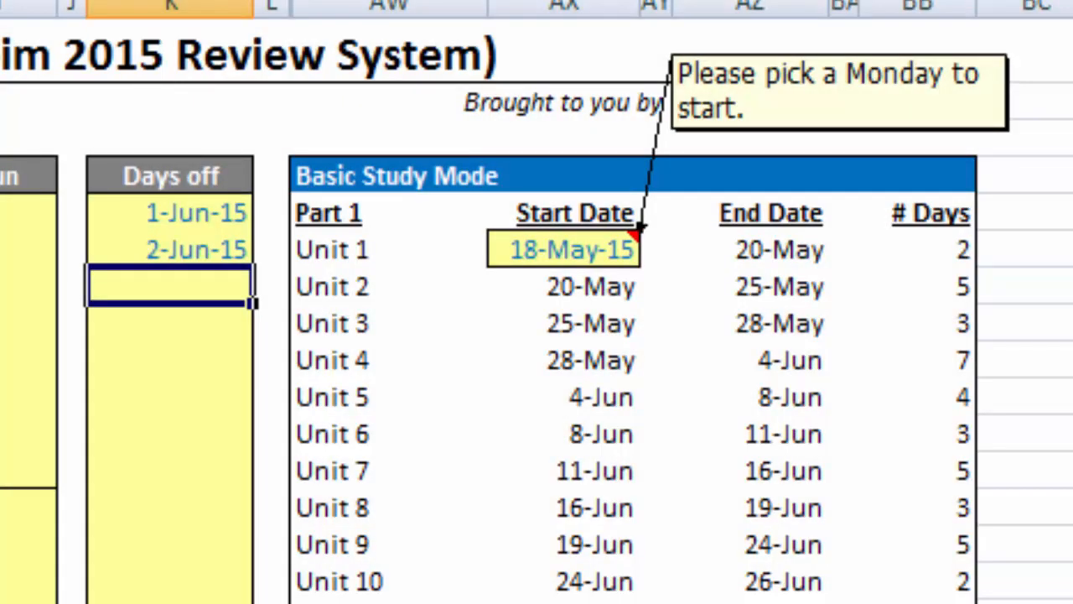
# Step: Review the Unit 1 start of 18-May-15 giving 53 days, 7.6 weeks, 1.7 months to complete
pyautogui.click(570, 248)
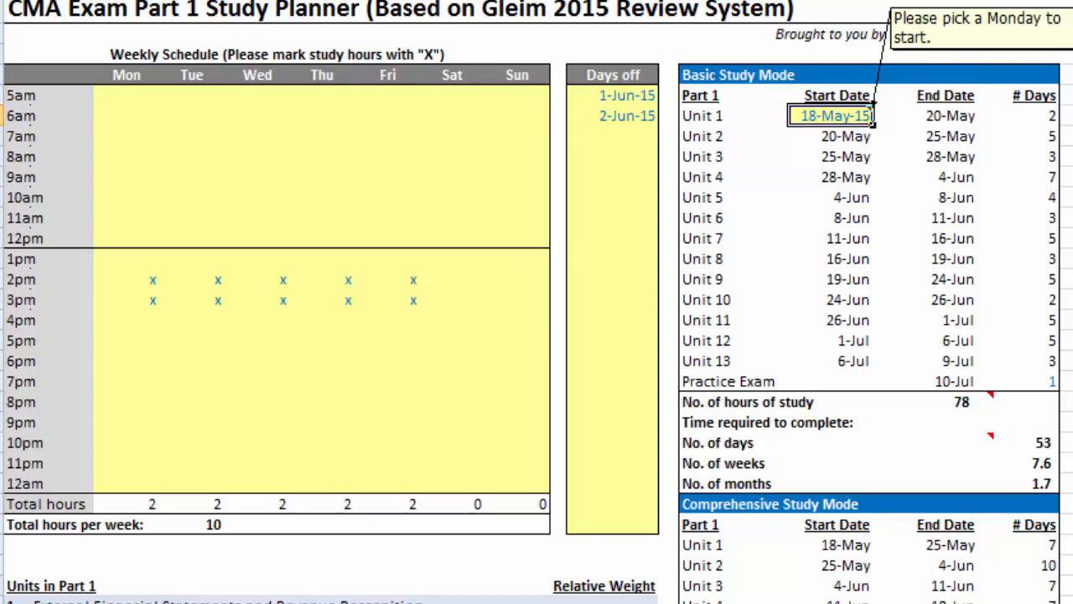
pyautogui.scroll(-3)
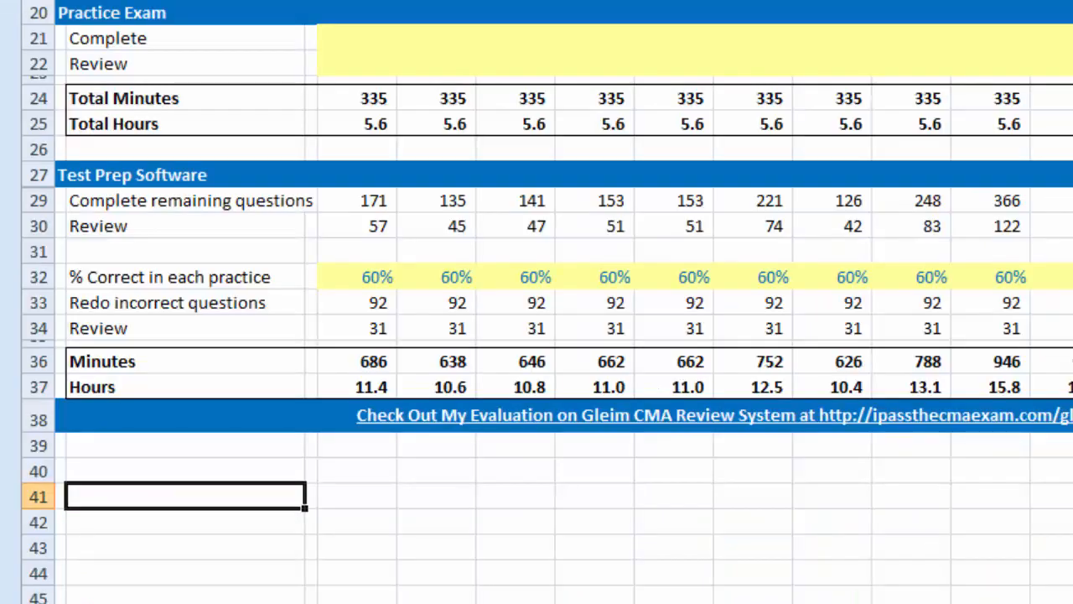
pyautogui.scroll(3)
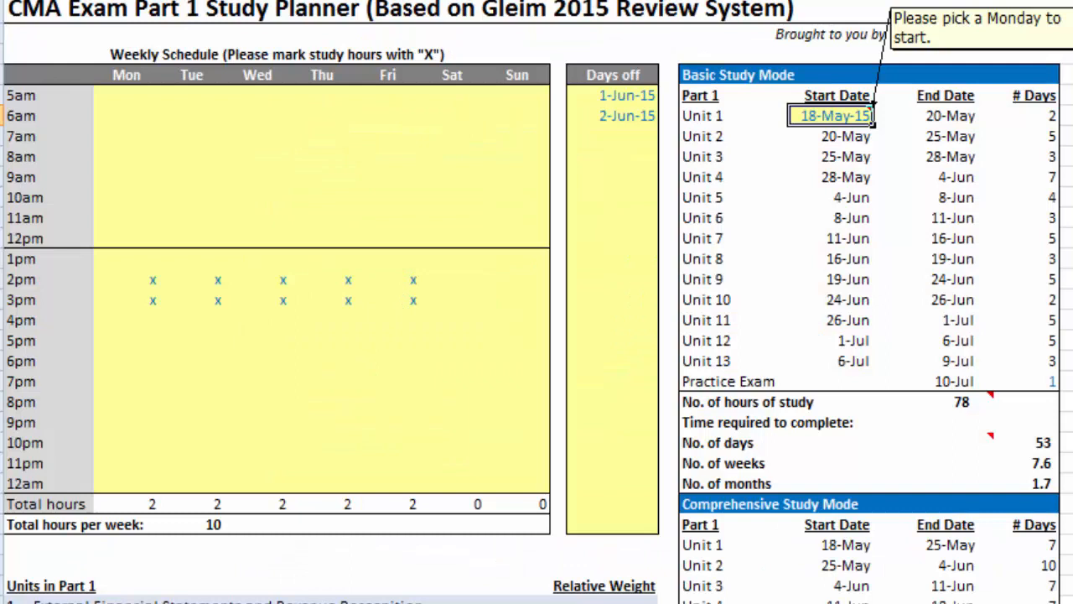
pyautogui.click(835, 116)
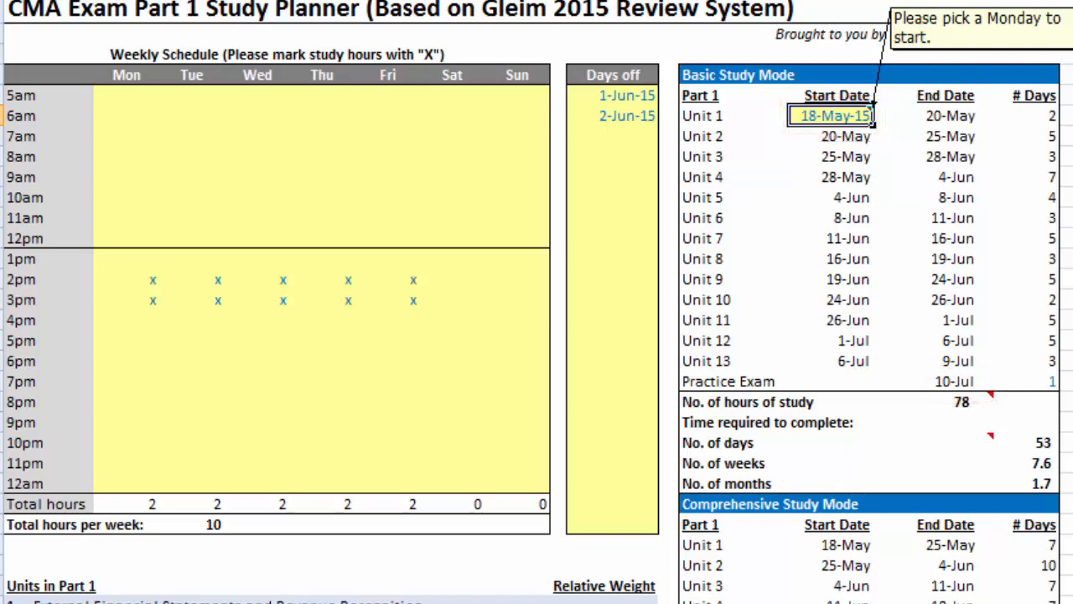
pyautogui.scroll(-3)
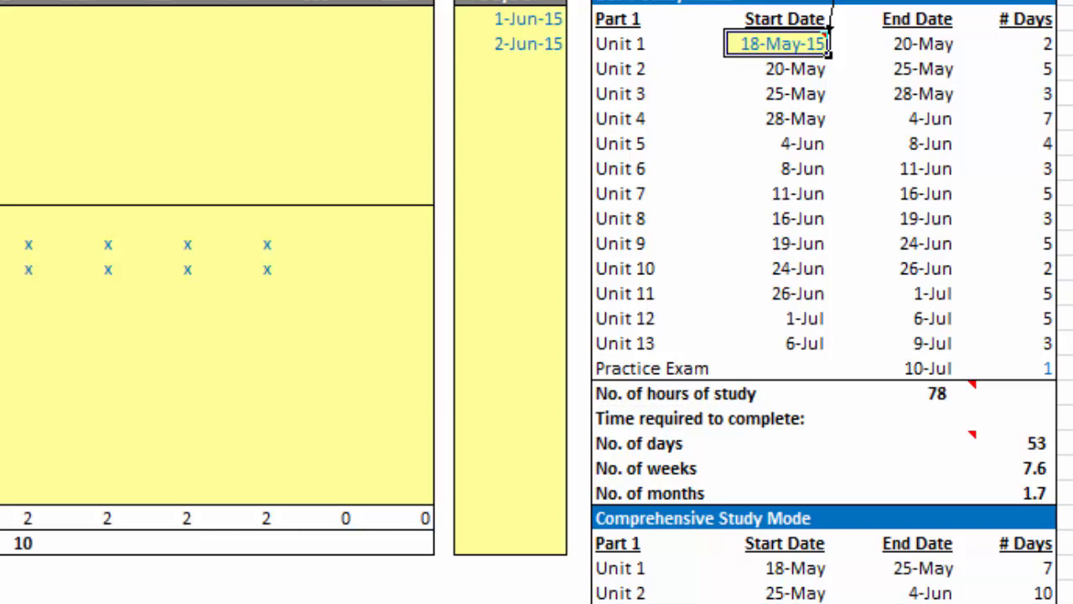
# Step: Scroll down to review the 15-hour weekly schedule and the shortened 38-day plan ending 25 June
pyautogui.scroll(-3)
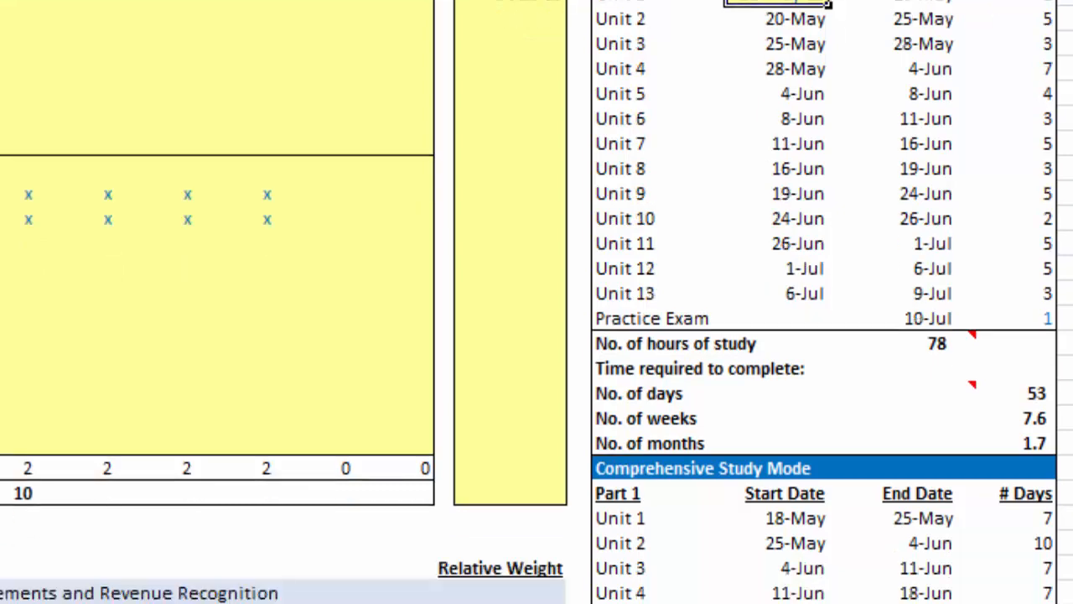
pyautogui.scroll(-3)
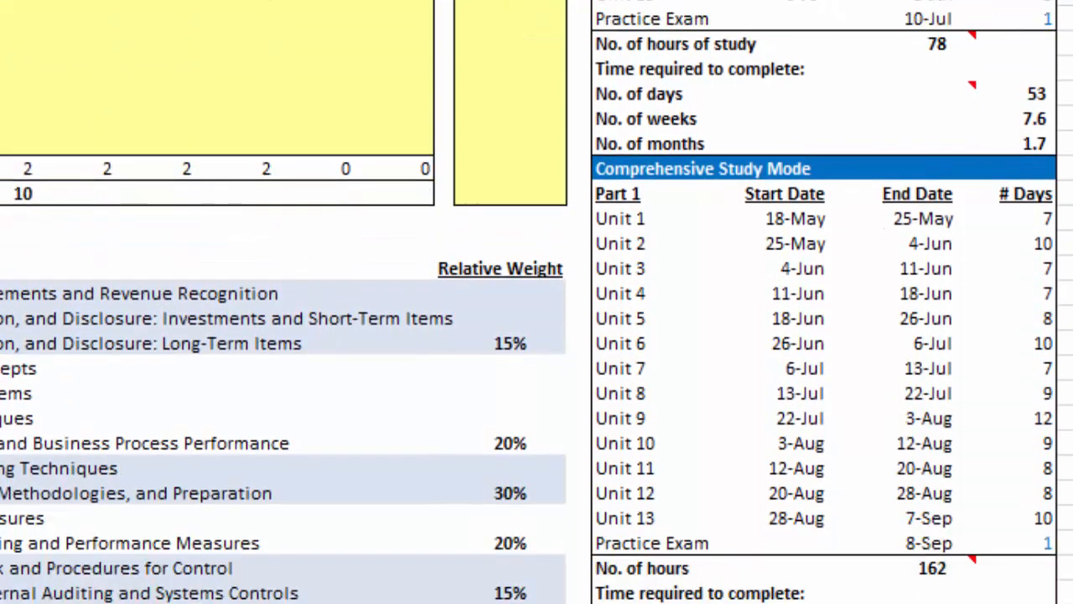
pyautogui.scroll(-3)
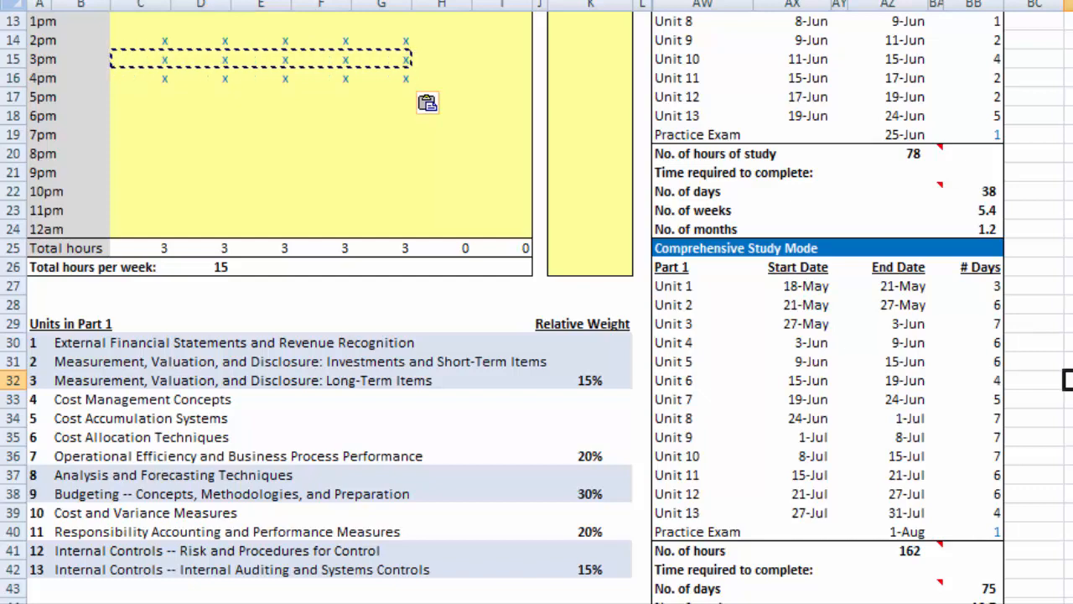
pyautogui.scroll(-3)
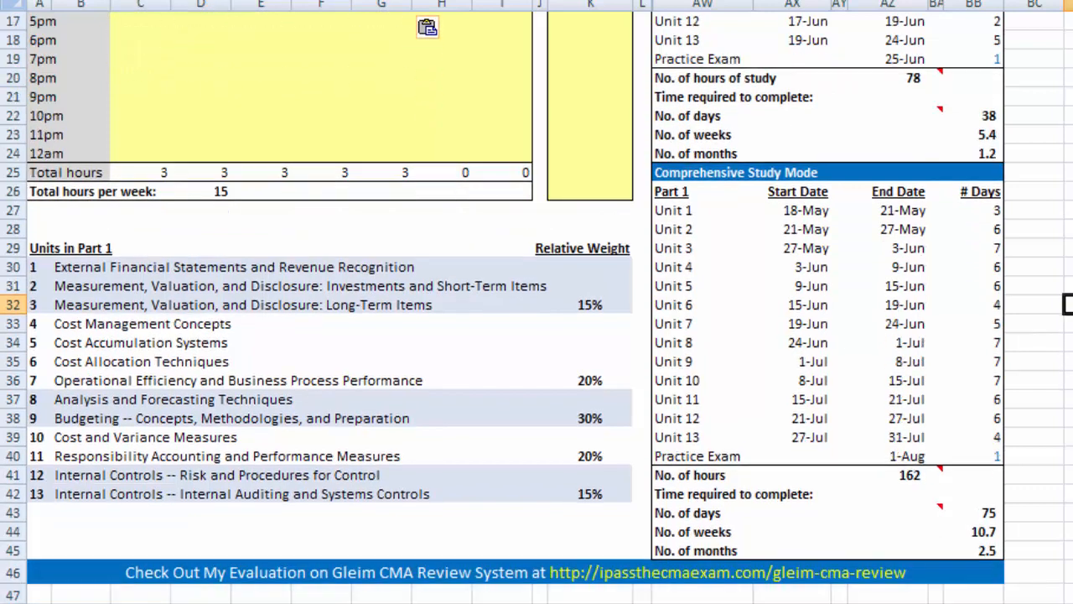
pyautogui.scroll(-3)
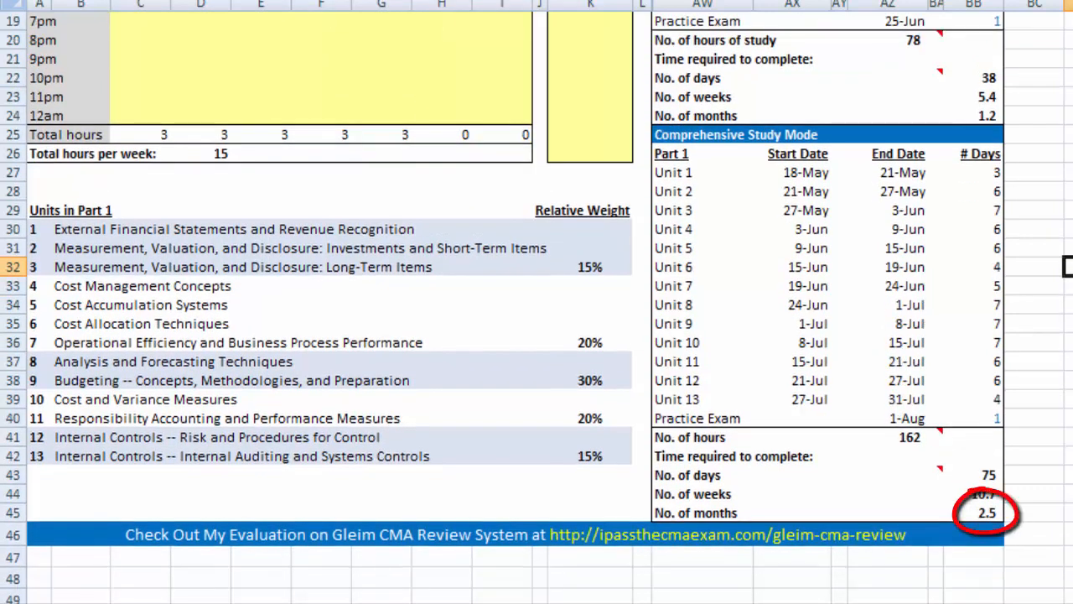